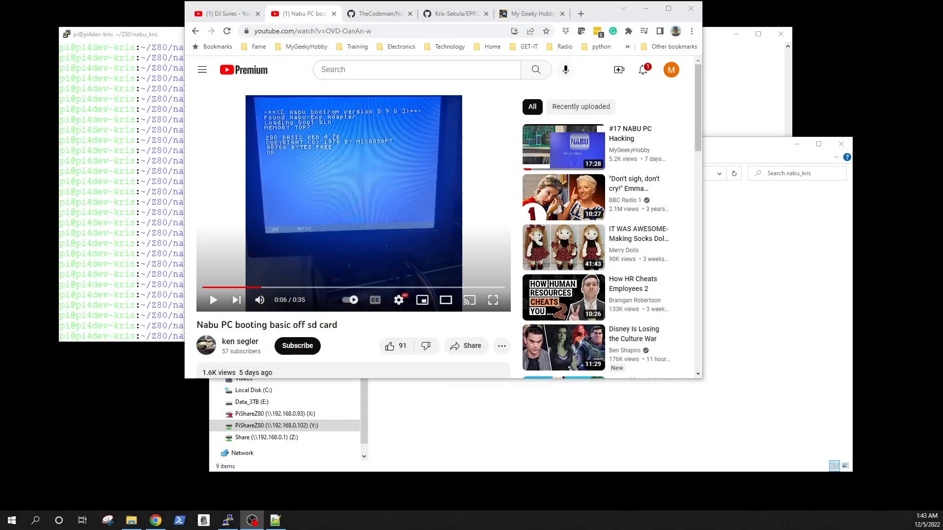
pyautogui.moveTo(354, 64)
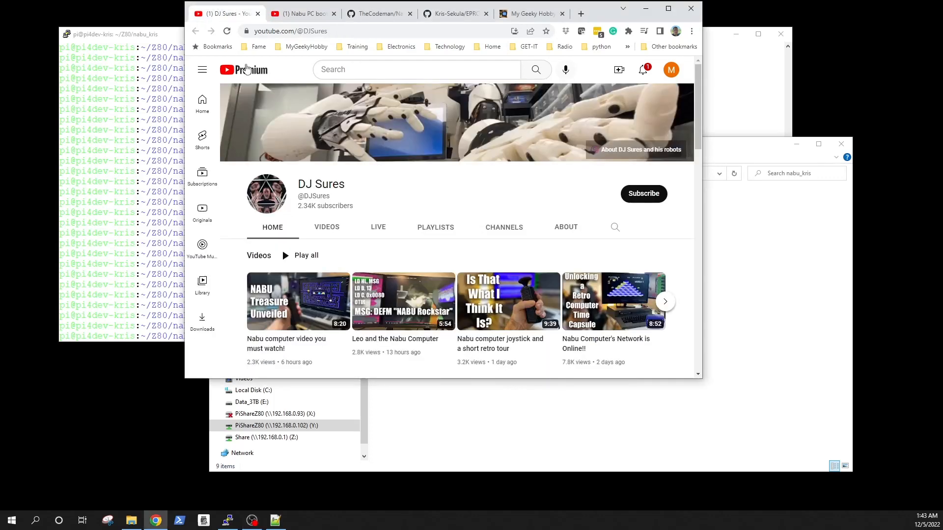
# Scroll the DJ Sures channel home page down to the Popular videos row
pyautogui.scroll(-3)
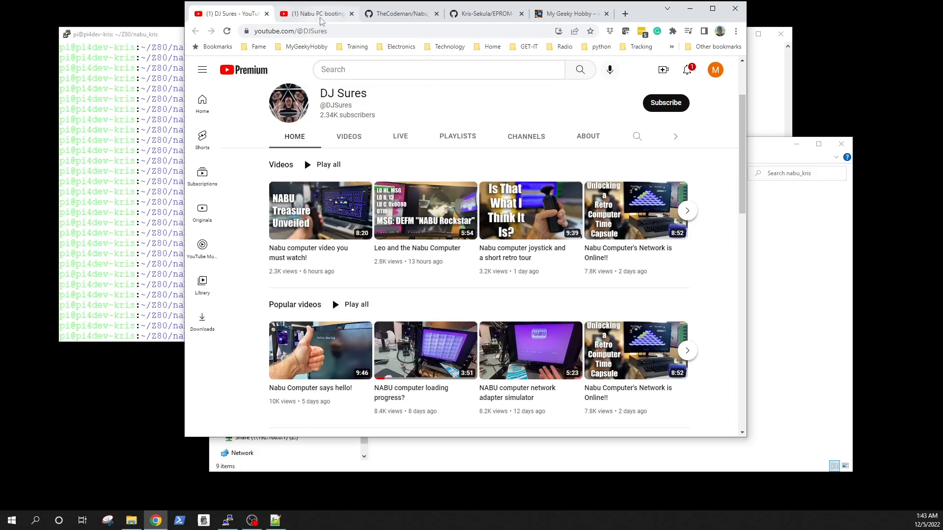
# From the Nabu PC booting video, reach ken segler's channel and play his Nabu-EXP Board video
pyautogui.click(312, 13)
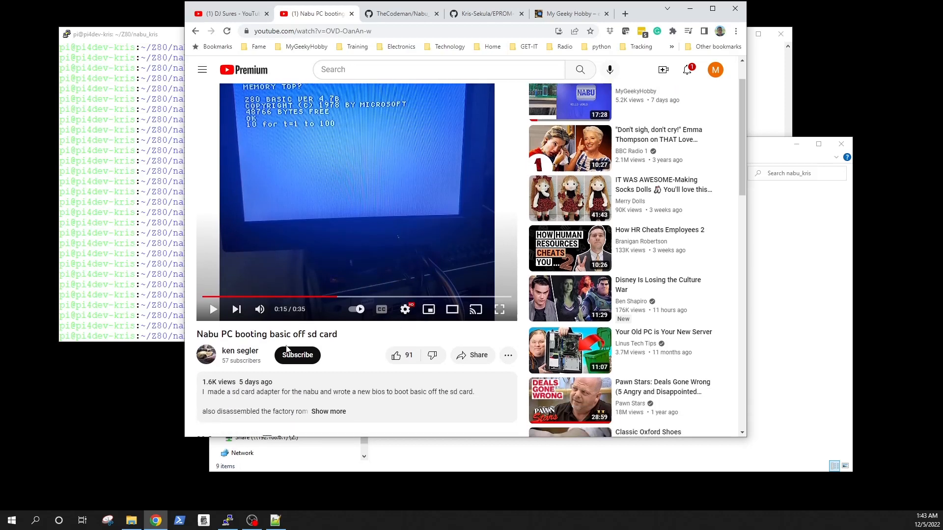
pyautogui.click(240, 351)
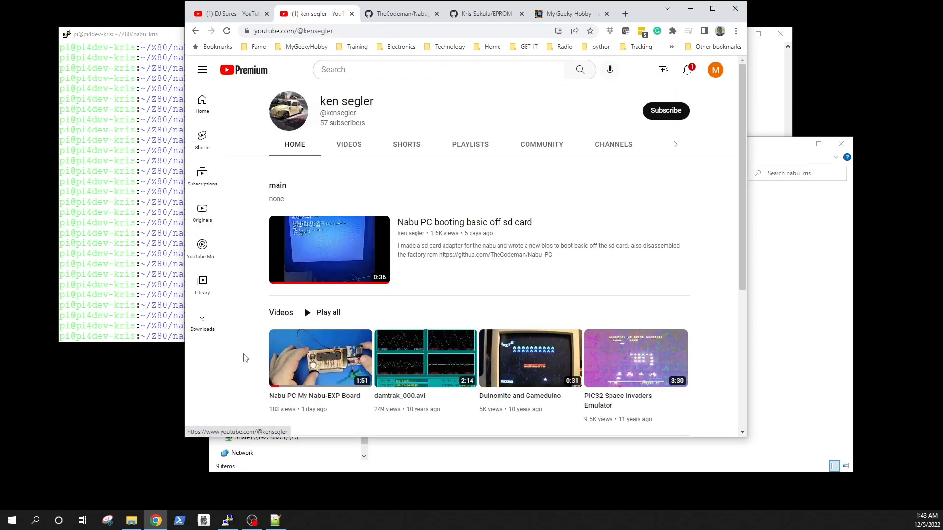
pyautogui.click(320, 357)
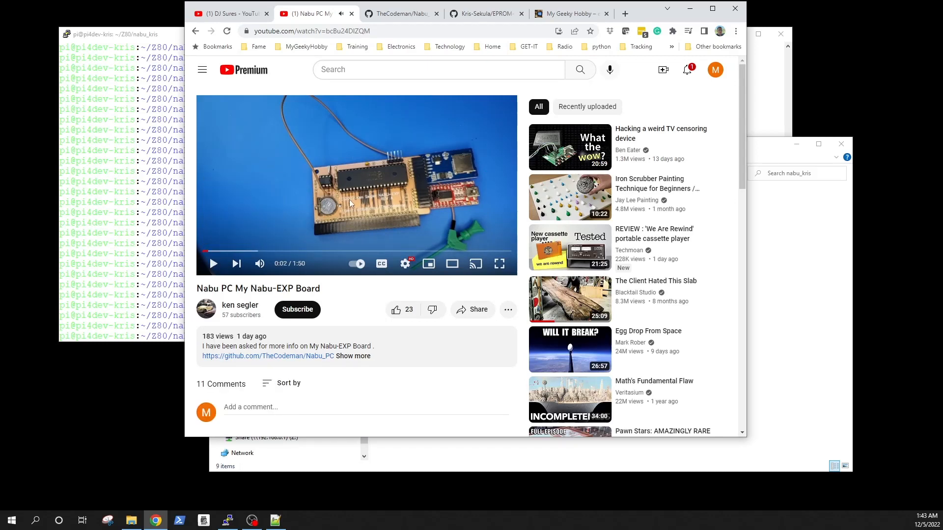
pyautogui.moveTo(446, 173)
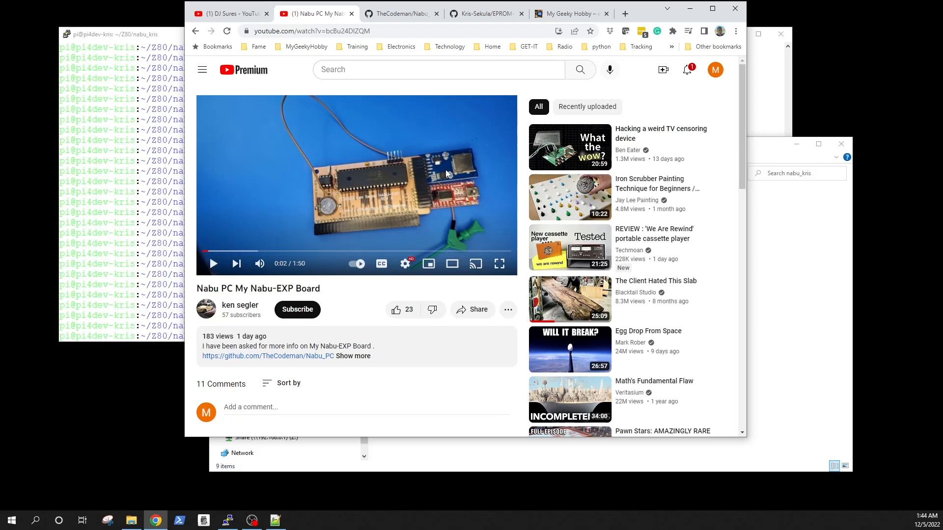
pyautogui.moveTo(235, 263)
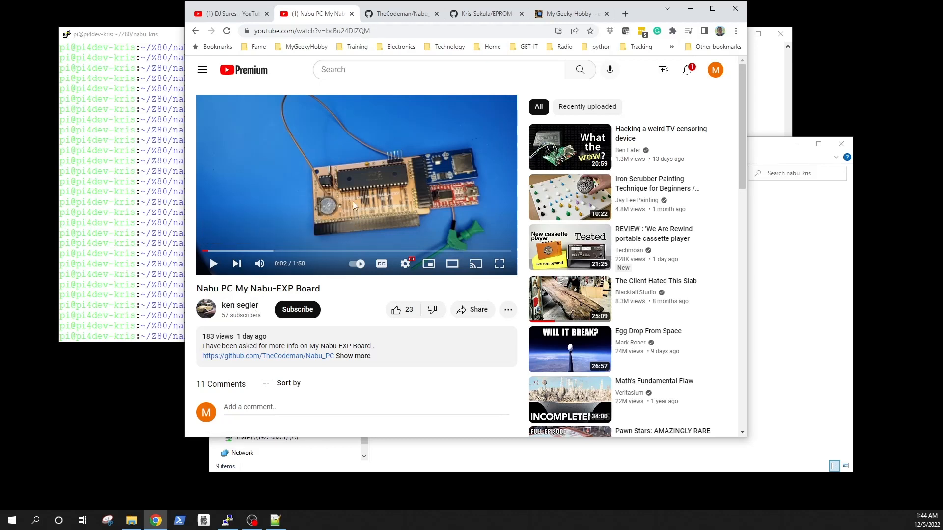
pyautogui.moveTo(355, 206)
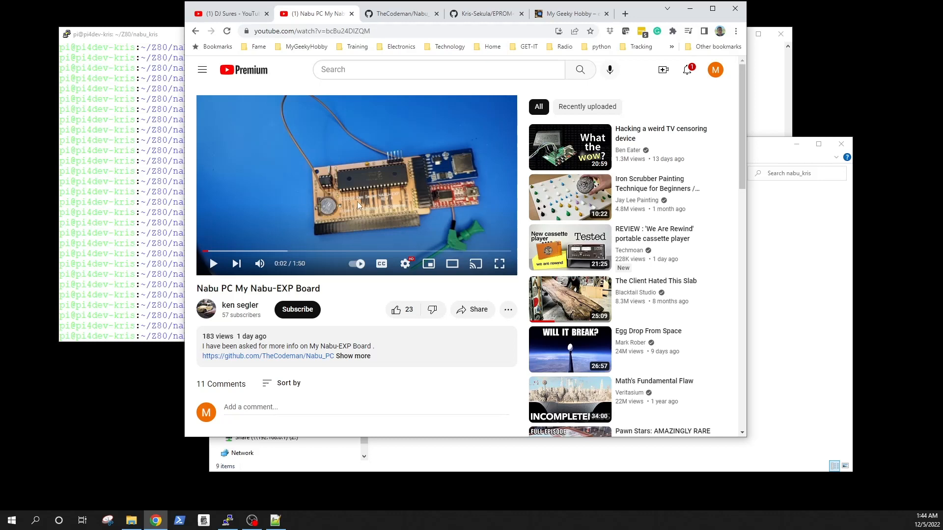
pyautogui.moveTo(365, 208)
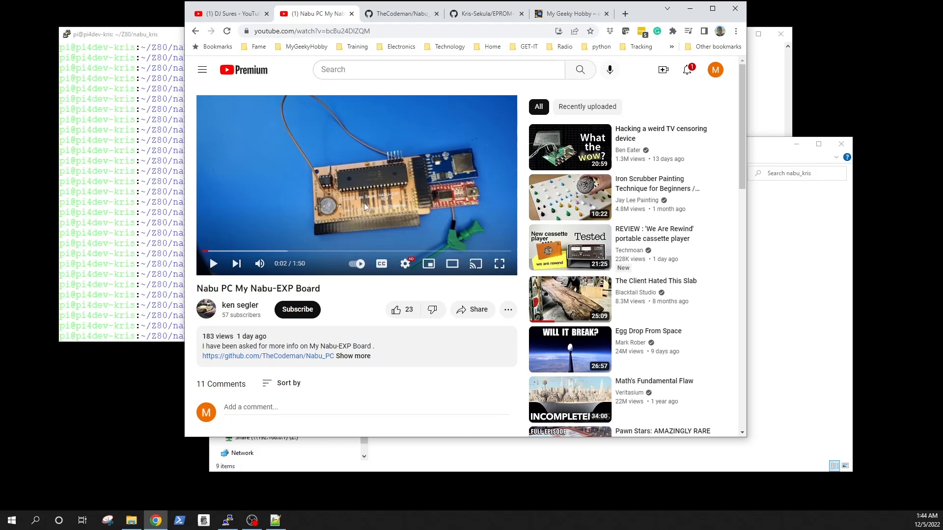
pyautogui.moveTo(395, 91)
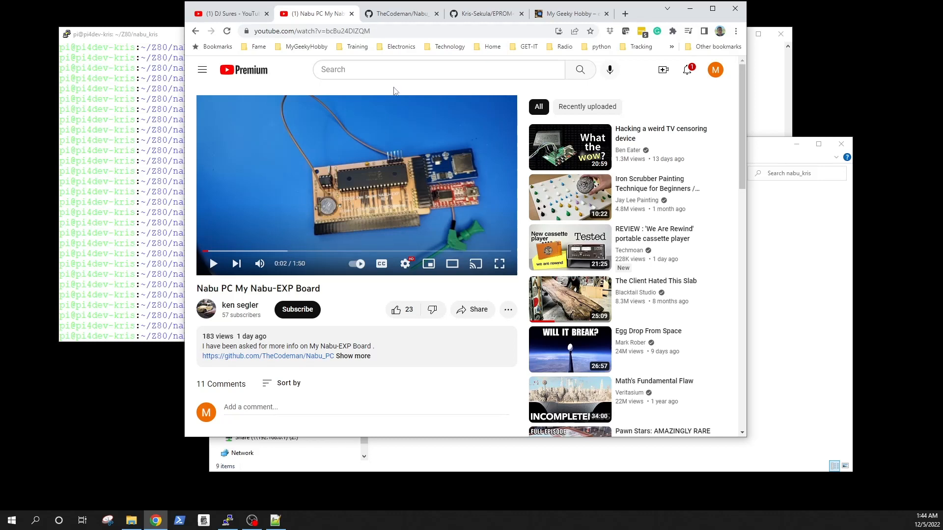
pyautogui.moveTo(400, 12)
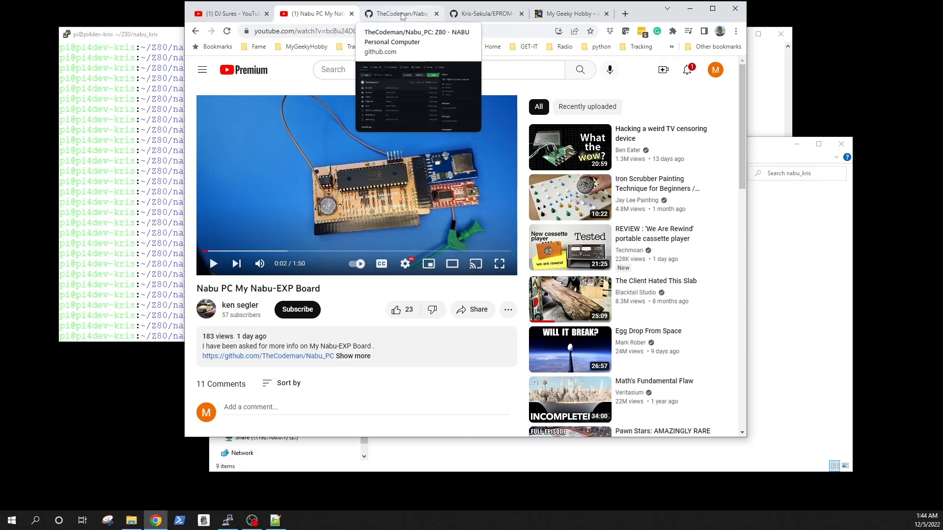
# Show TheCodeman's Nabu_PC repository README down to the SD-adapter BASIC boot photo
pyautogui.click(400, 13)
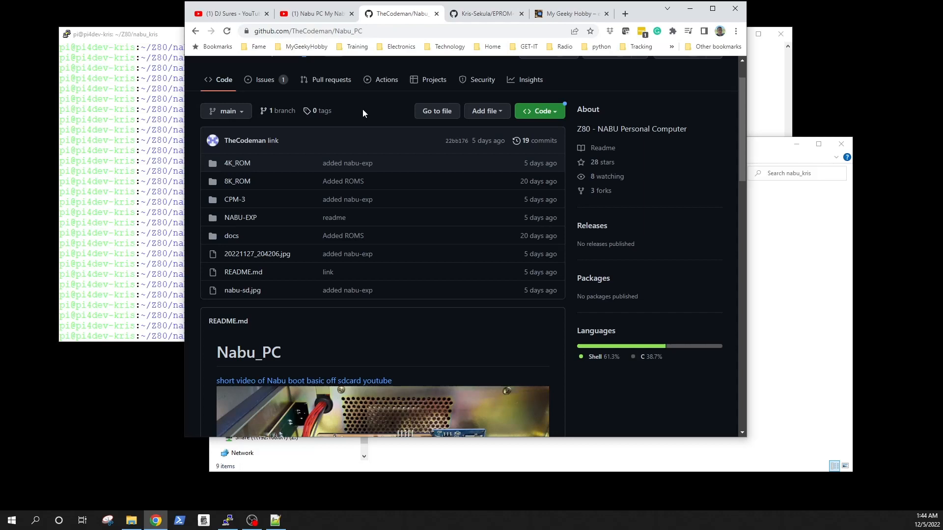
pyautogui.moveTo(237, 181)
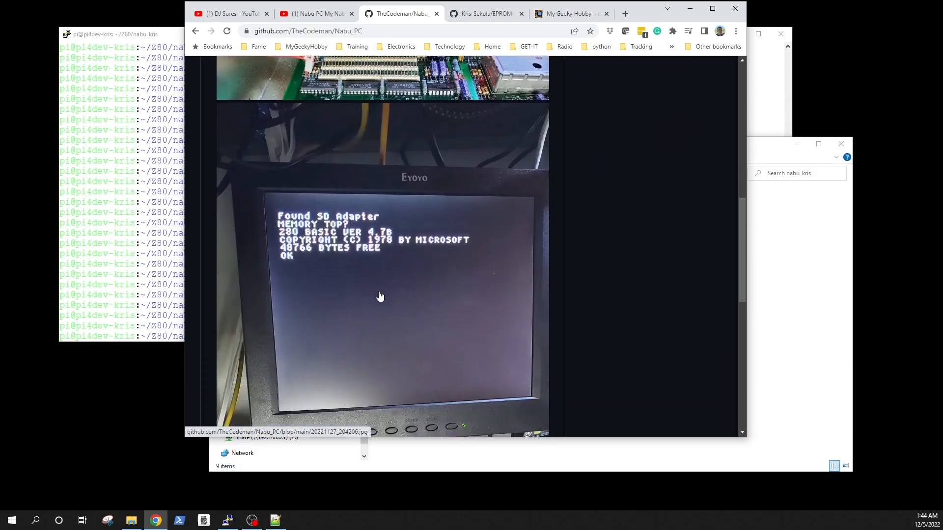
pyautogui.scroll(-3)
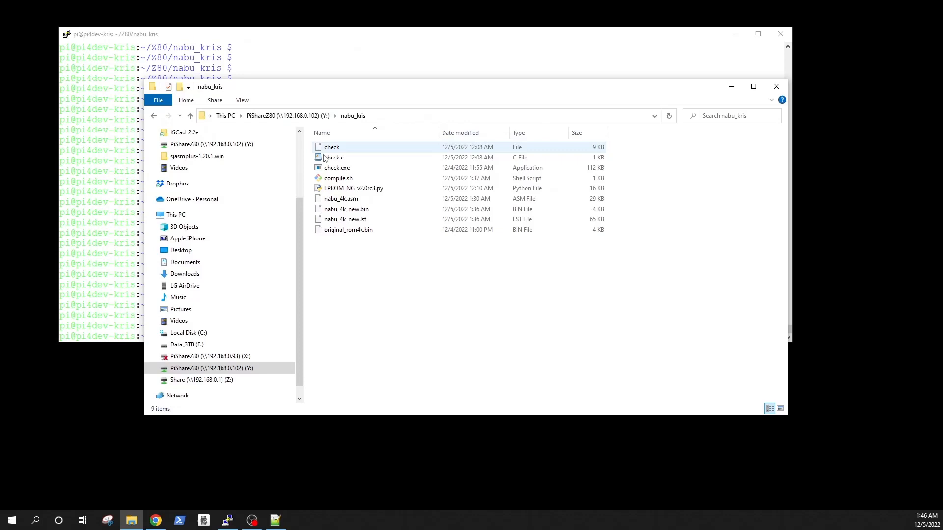
pyautogui.moveTo(334, 157)
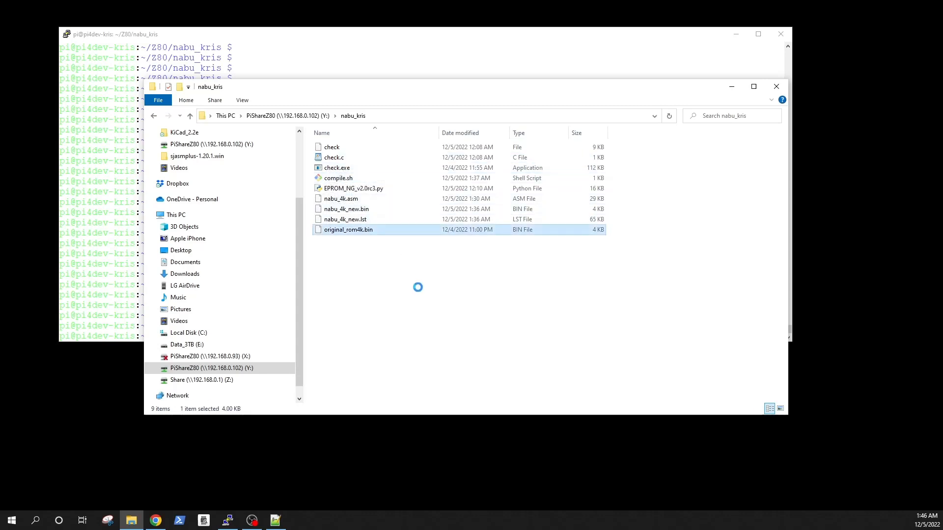
pyautogui.doubleClick(348, 230)
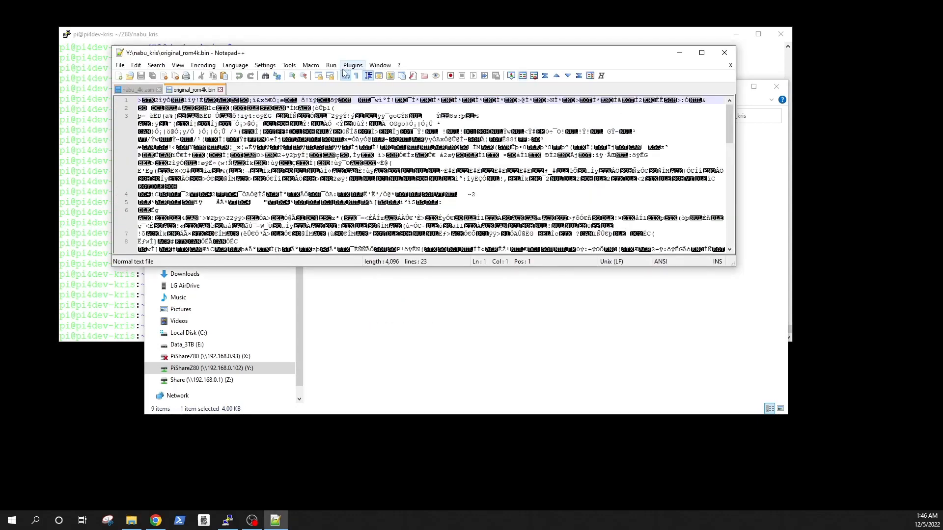
pyautogui.click(353, 65)
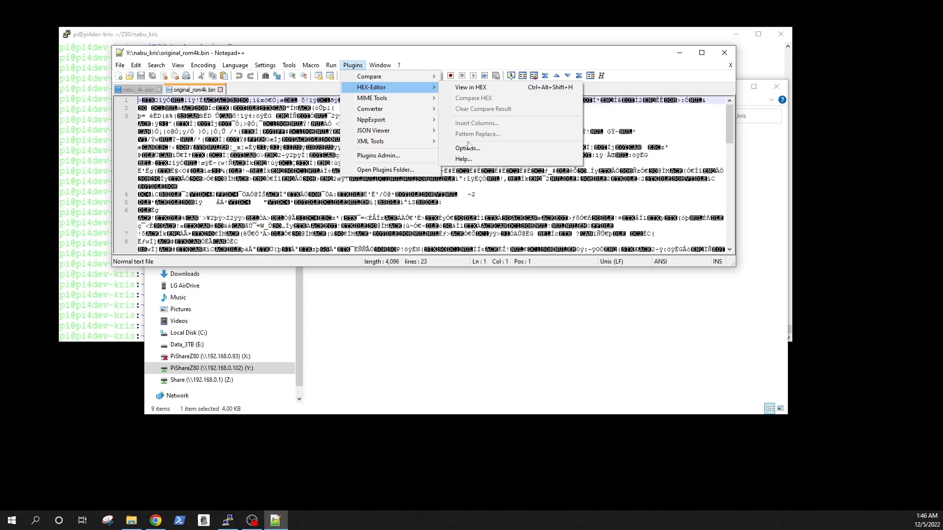
pyautogui.click(470, 88)
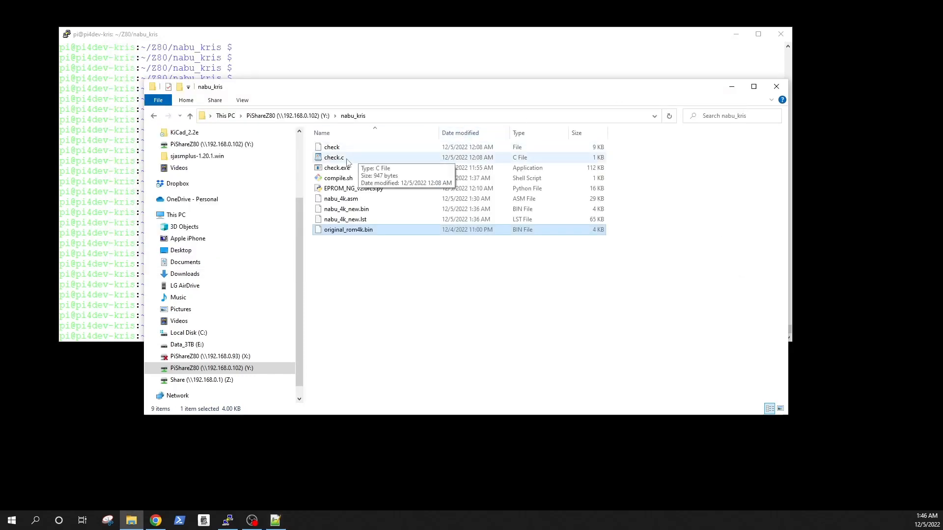
pyautogui.rightClick(334, 157)
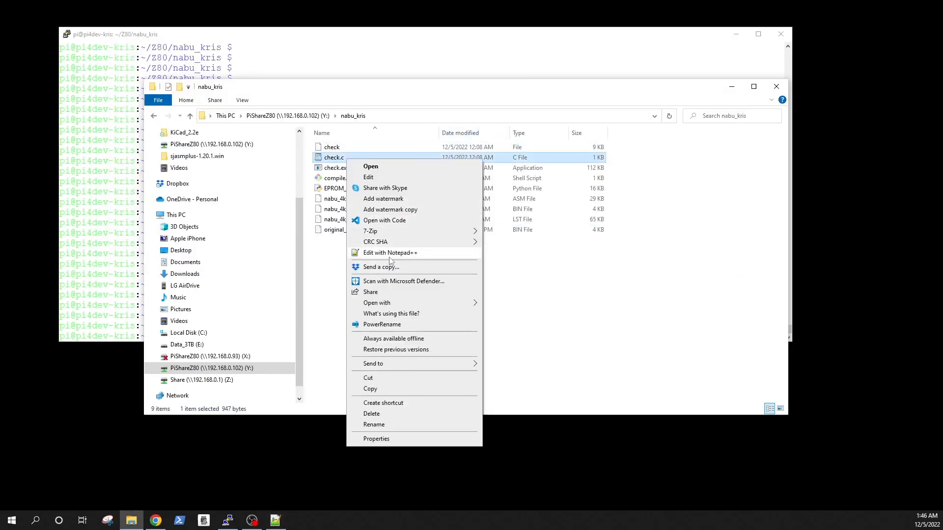
pyautogui.click(390, 252)
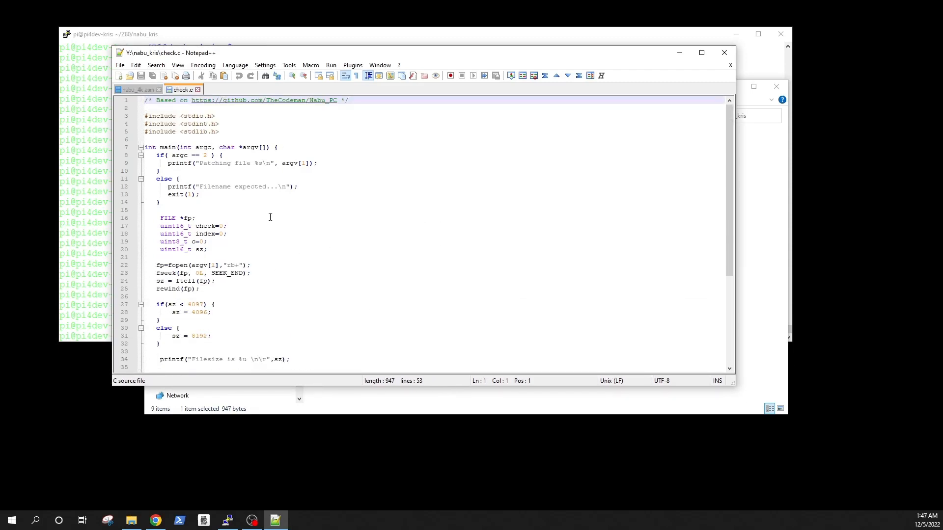
pyautogui.scroll(-3)
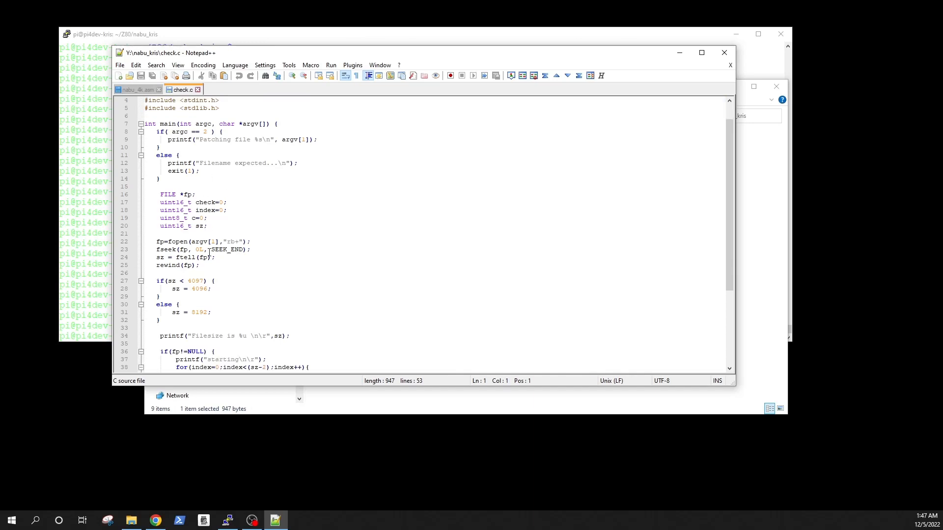
pyautogui.scroll(-3)
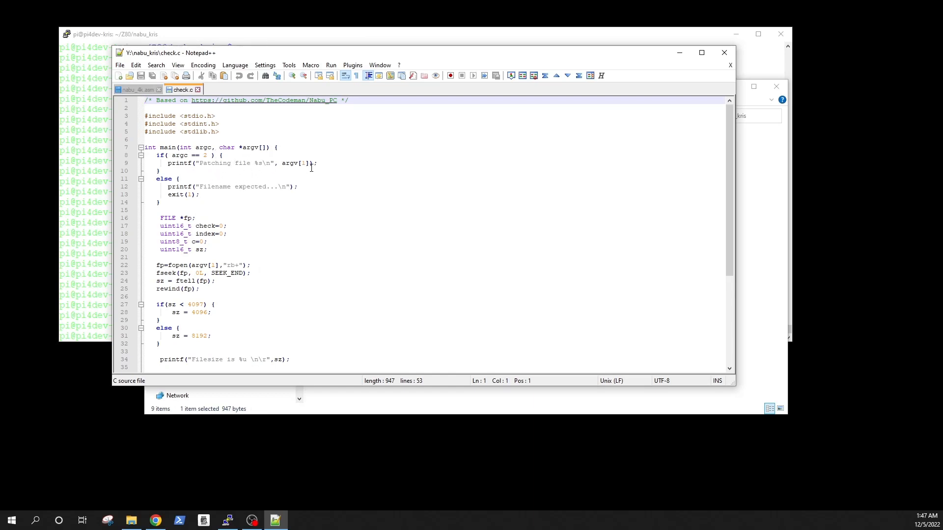
pyautogui.moveTo(250, 183)
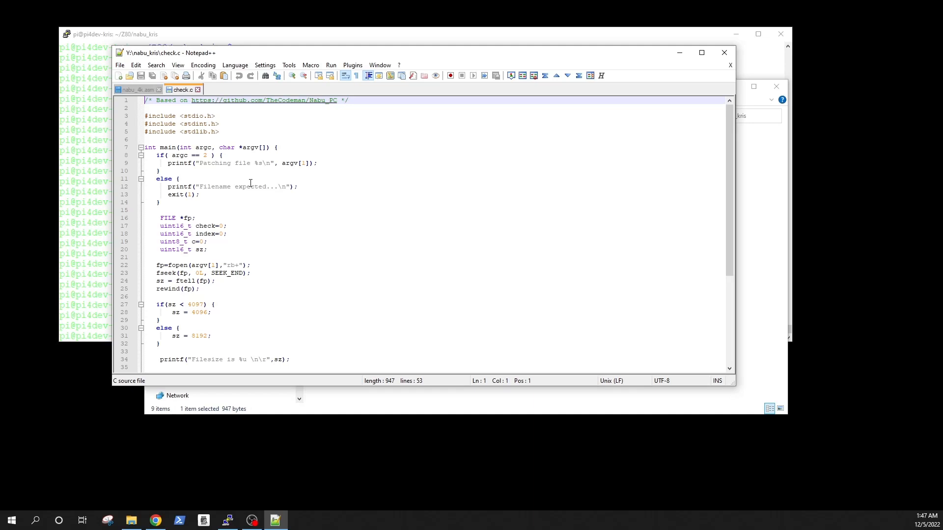
pyautogui.scroll(-3)
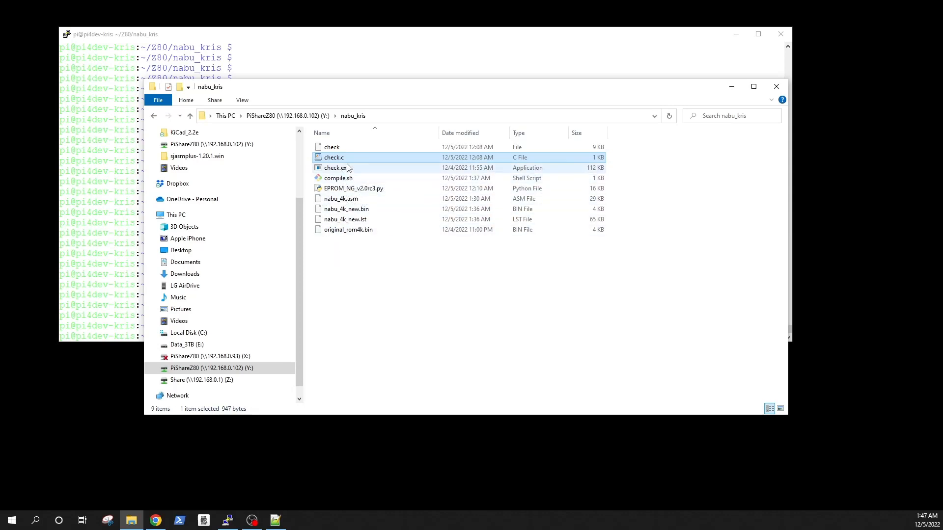
pyautogui.moveTo(334, 157)
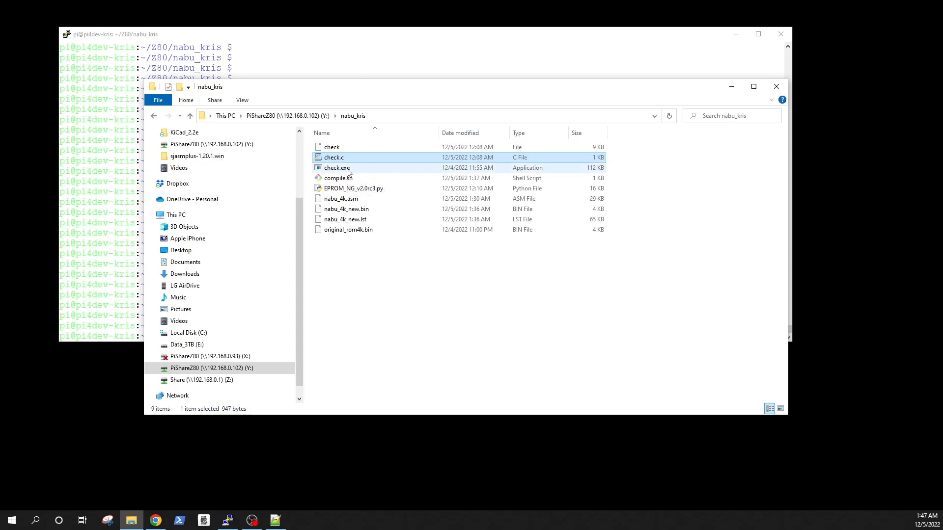
# Select check.exe, then load nabu_4k.asm into Notepad++ beside check.c
pyautogui.click(336, 168)
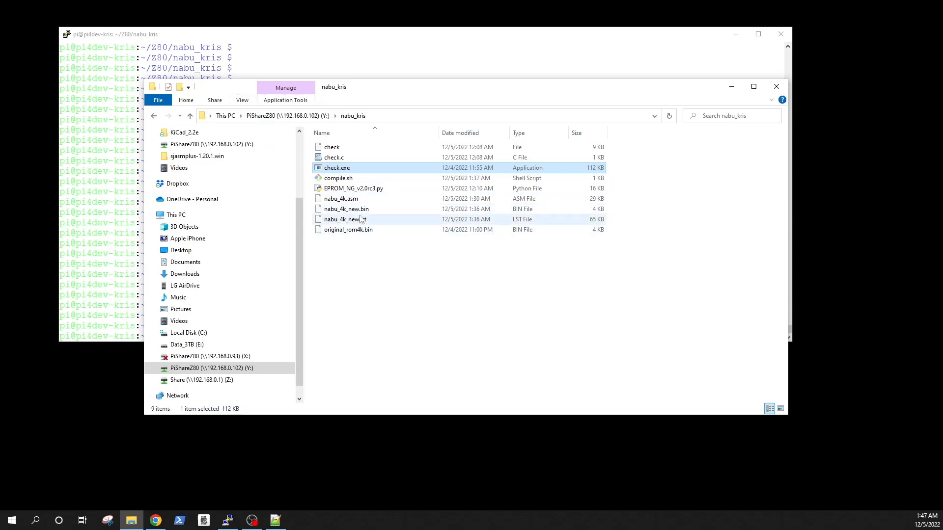
pyautogui.click(341, 198)
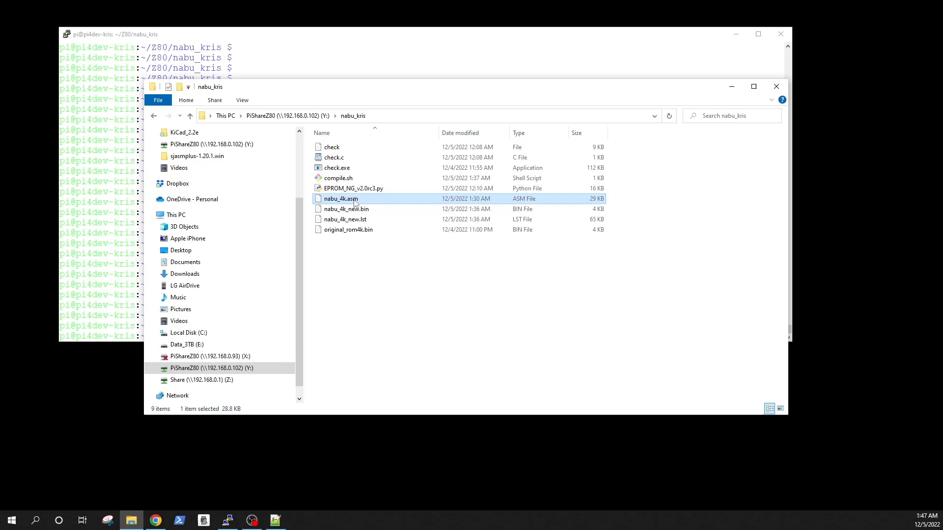
pyautogui.doubleClick(340, 199)
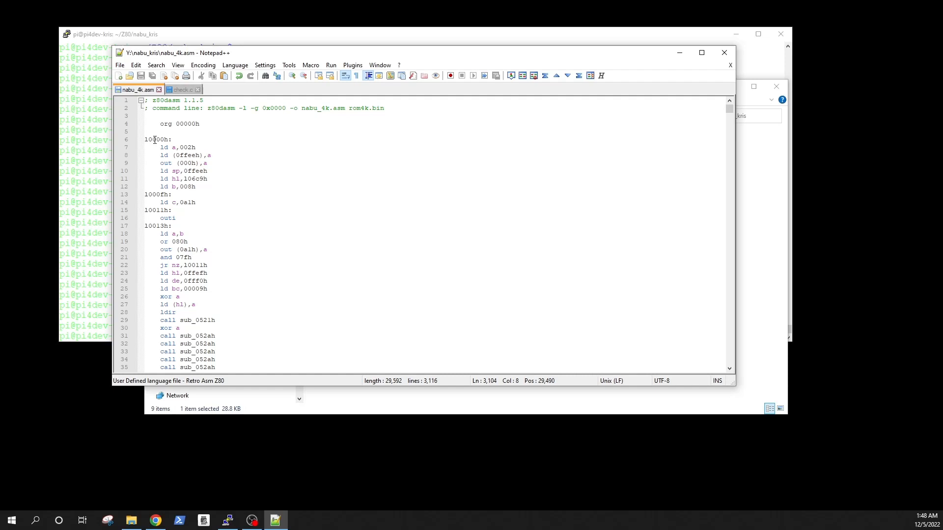
pyautogui.click(160, 203)
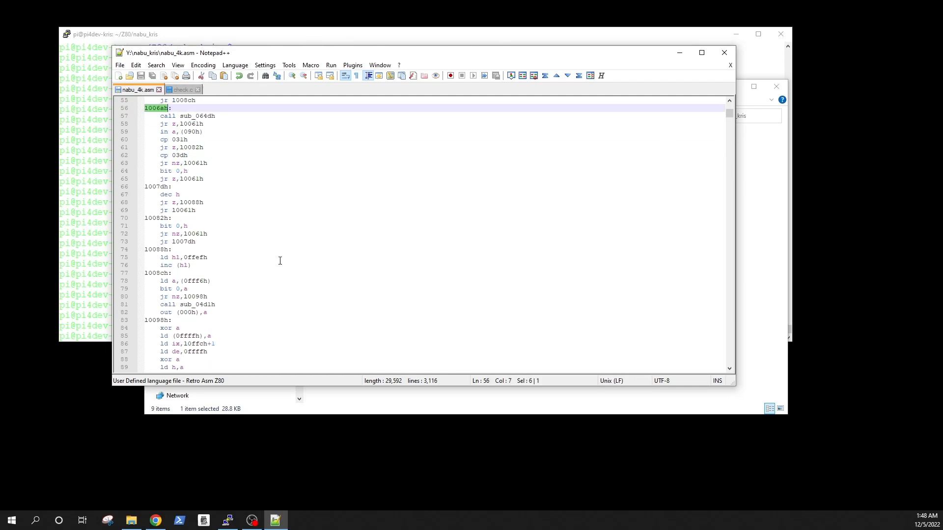
pyautogui.scroll(-3)
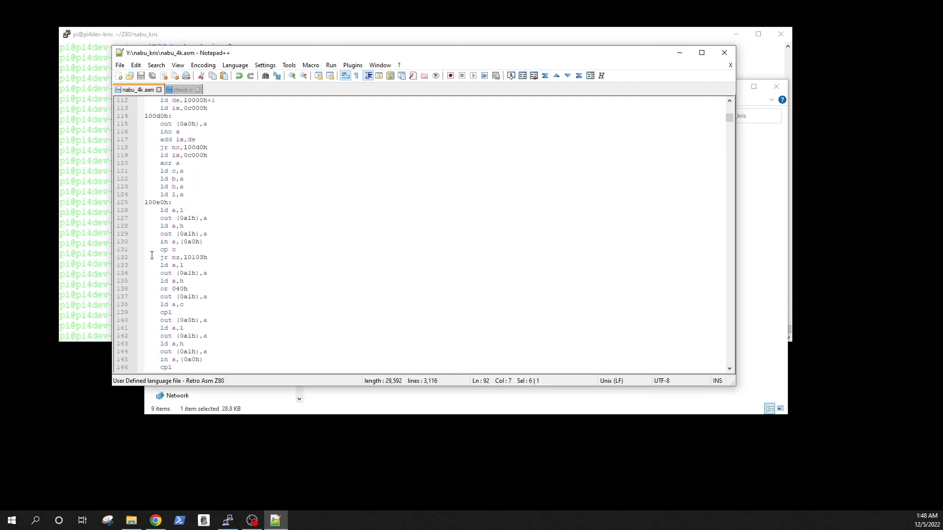
pyautogui.scroll(-3)
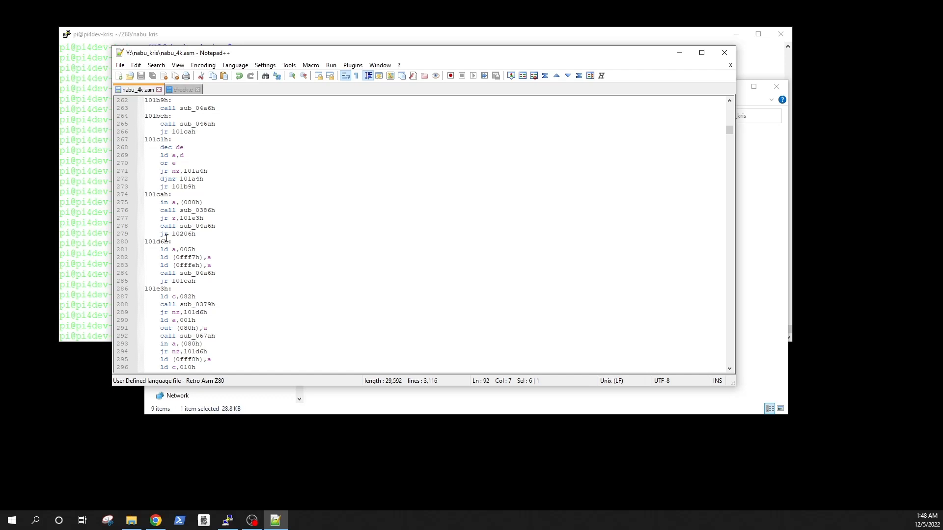
pyautogui.scroll(-3)
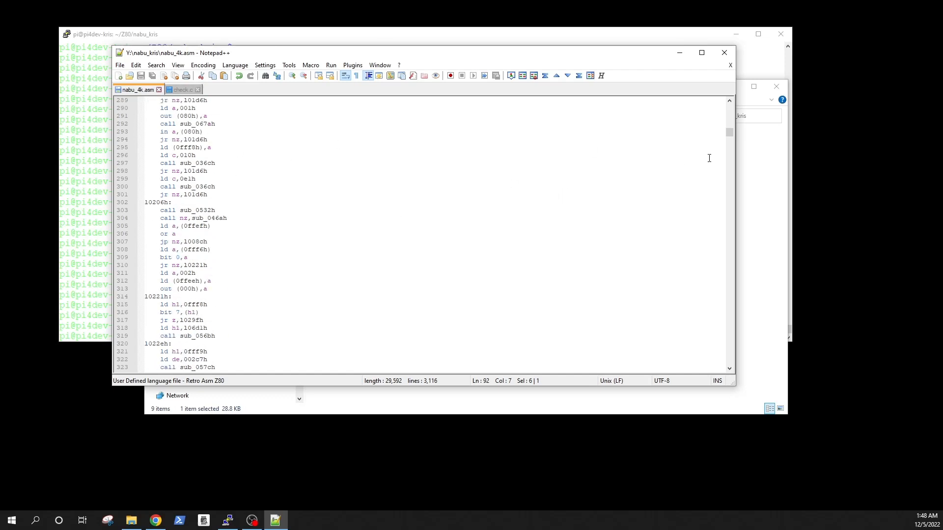
pyautogui.scroll(-3)
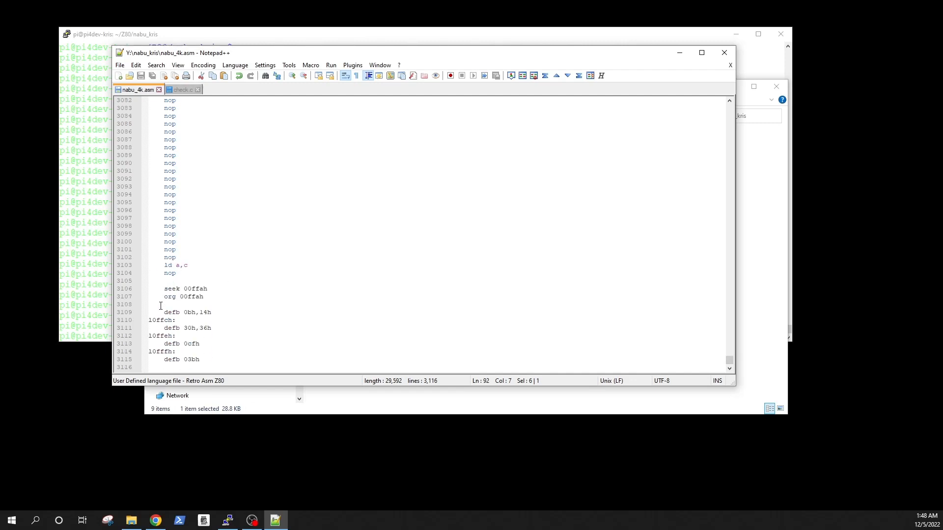
pyautogui.moveTo(199, 284)
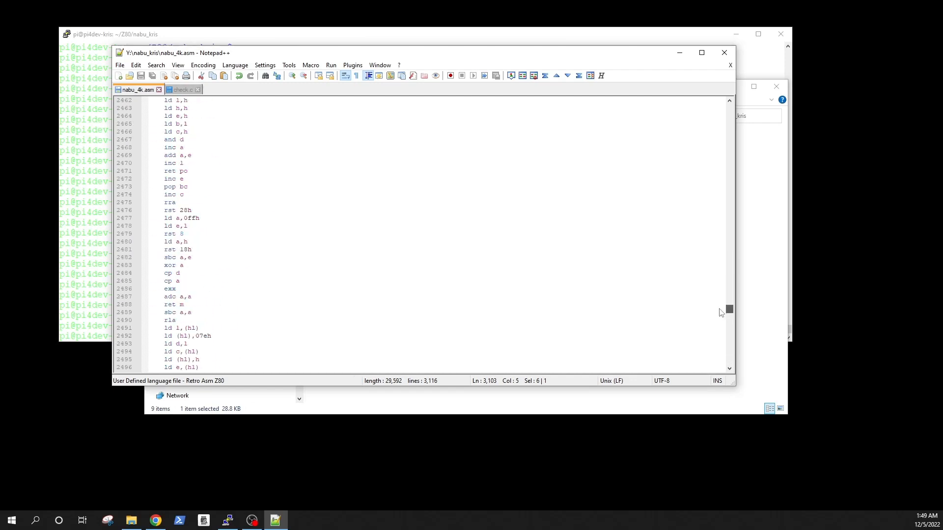
# Insert 'ld a,c' at line 3078 in the nop padding, matching the instruction on line 3103
pyautogui.scroll(-3)
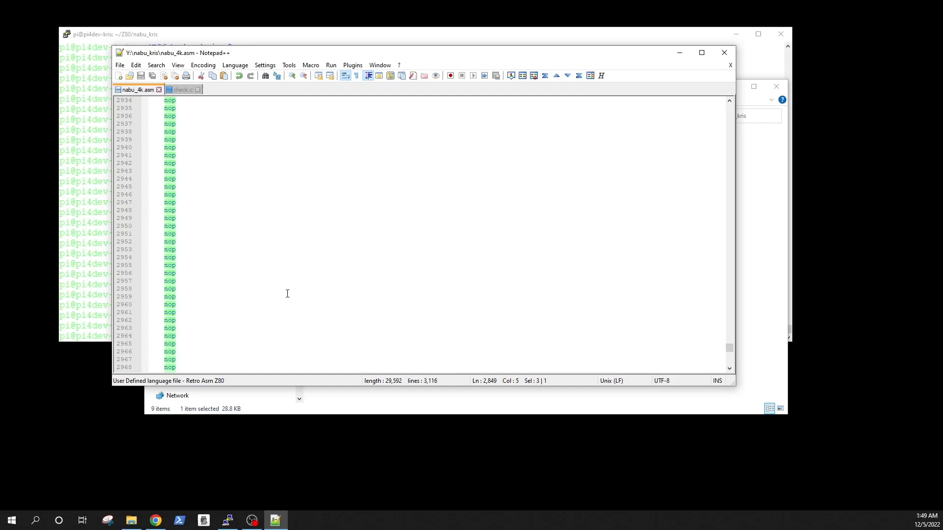
pyautogui.scroll(-3)
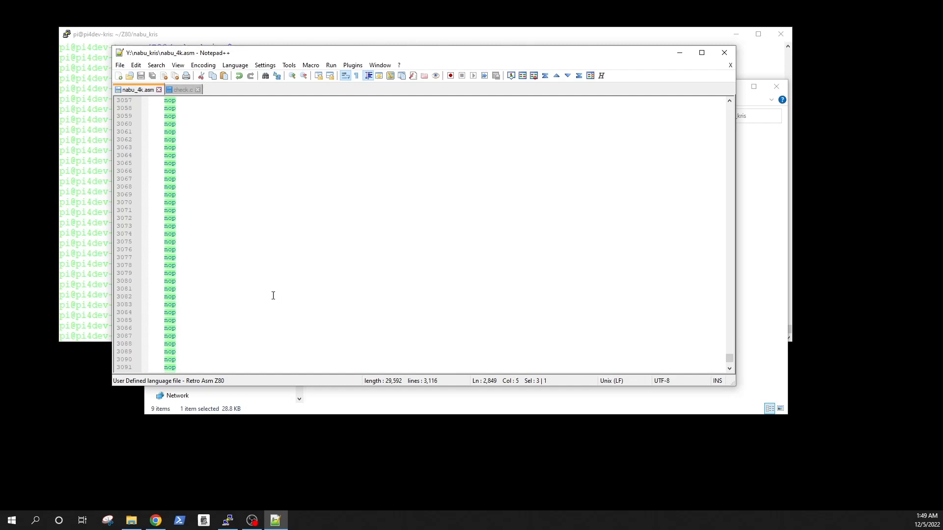
pyautogui.scroll(-3)
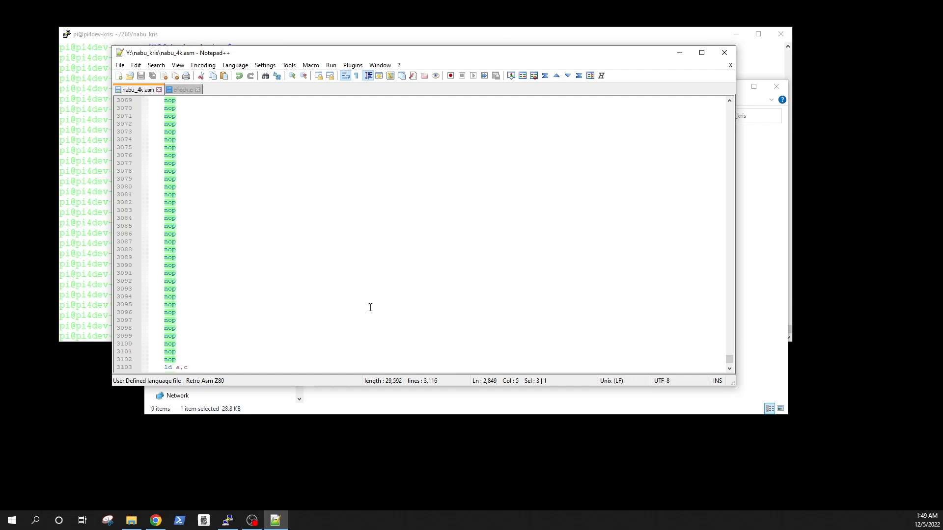
pyautogui.scroll(-3)
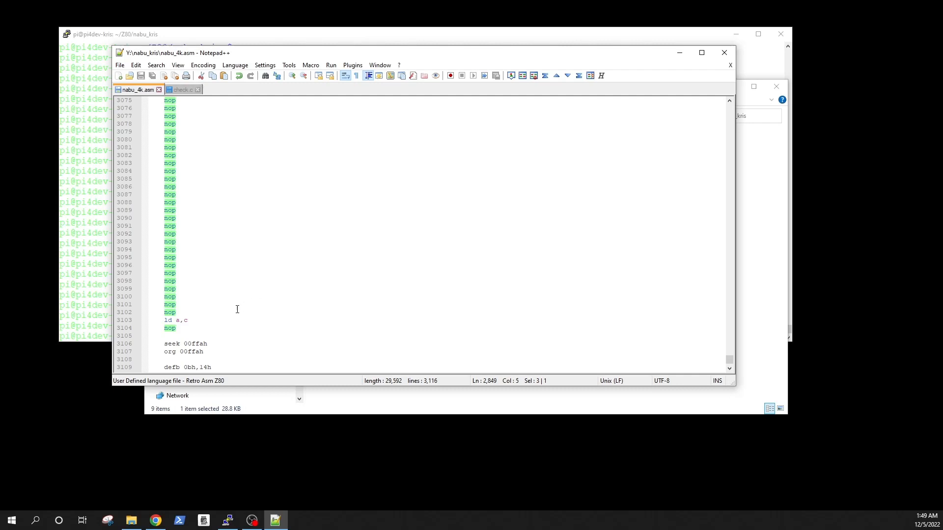
pyautogui.click(181, 328)
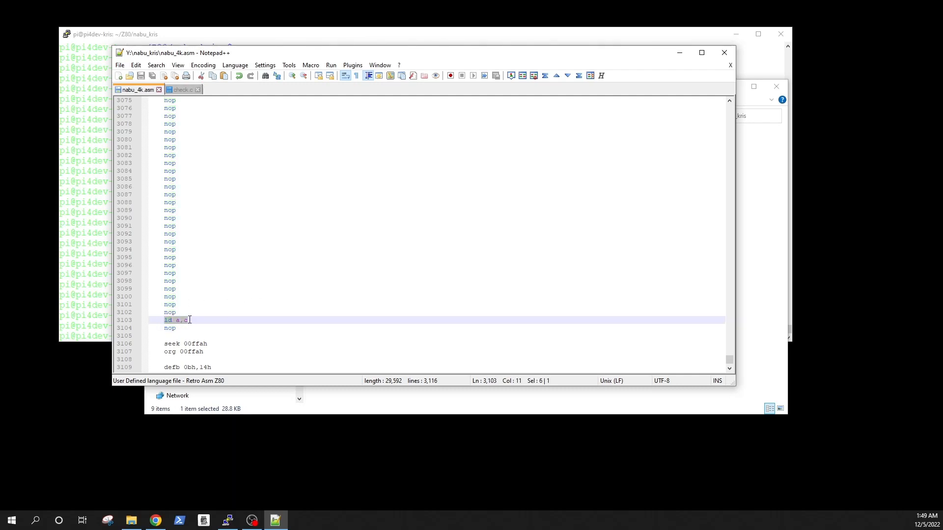
pyautogui.click(168, 124)
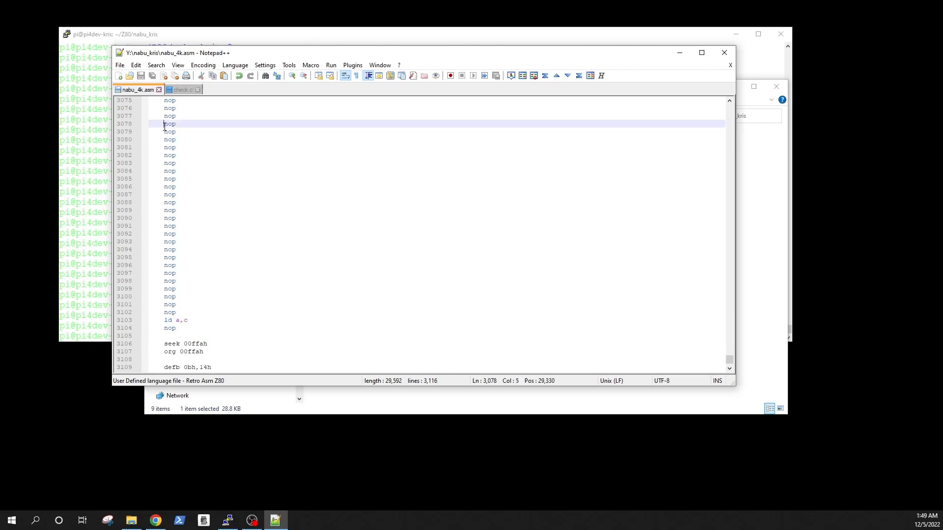
pyautogui.write('ld a,c')
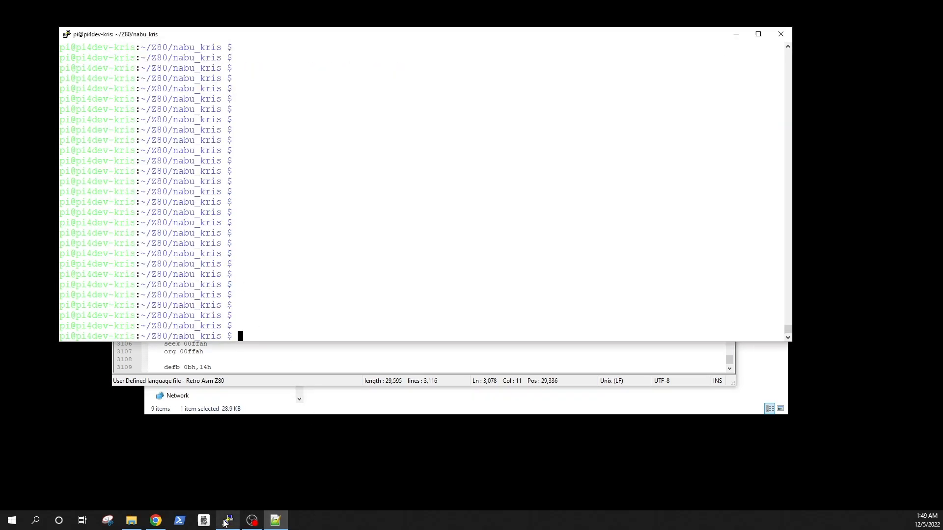
# Enter ./compile.sh at the nabu_kris prompt in place of vim compile.sh, ready to run
pyautogui.write('vim compile.sh')
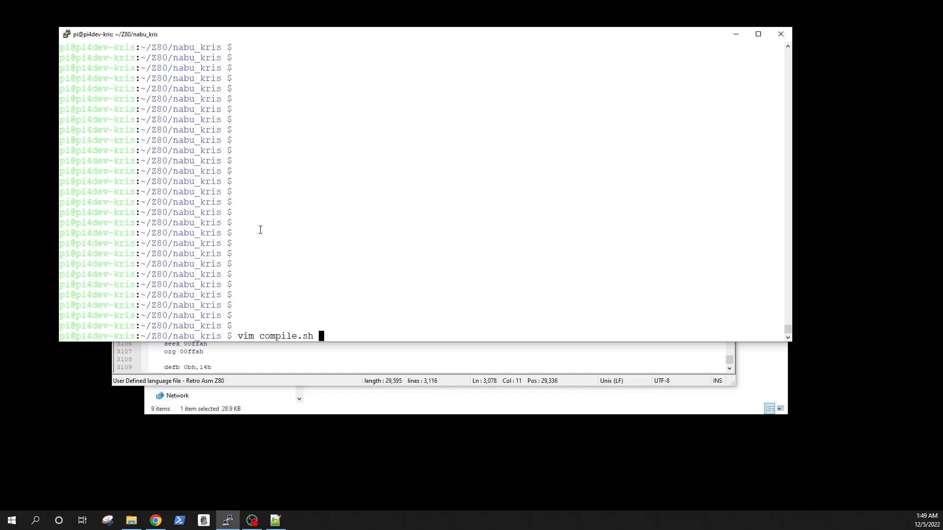
pyautogui.write('./compile.sh')
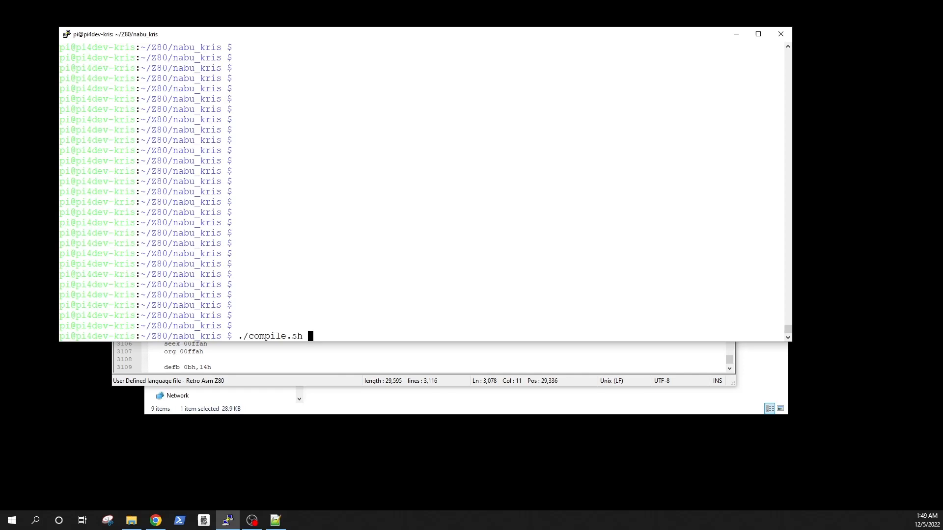
pyautogui.click(251, 521)
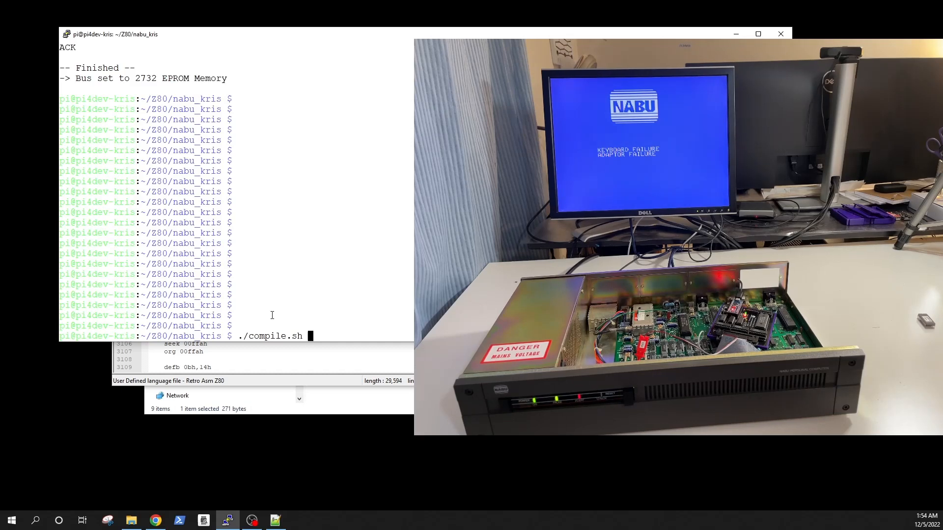
# Run compile.sh, confirming the checksum patch of nabu_4k_new.bin and its upload to the 2732 emulator
pyautogui.press('enter')
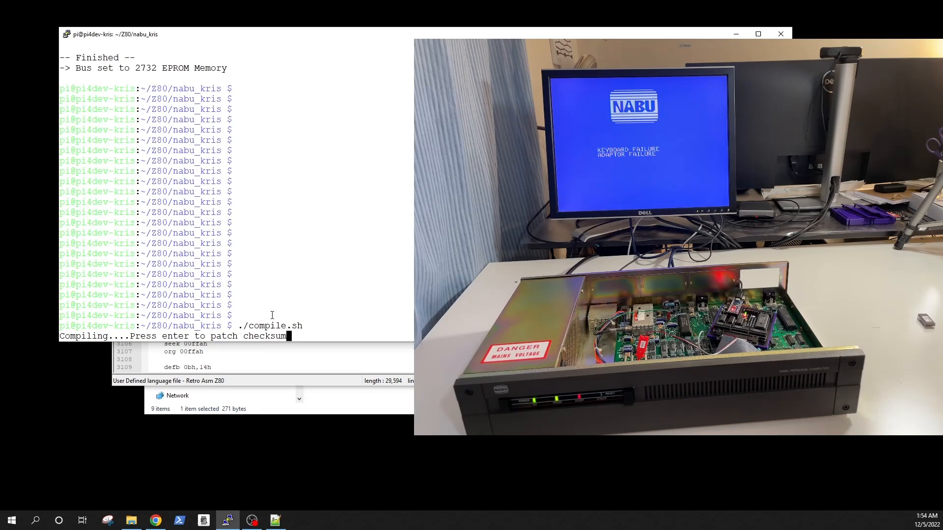
pyautogui.press('enter')
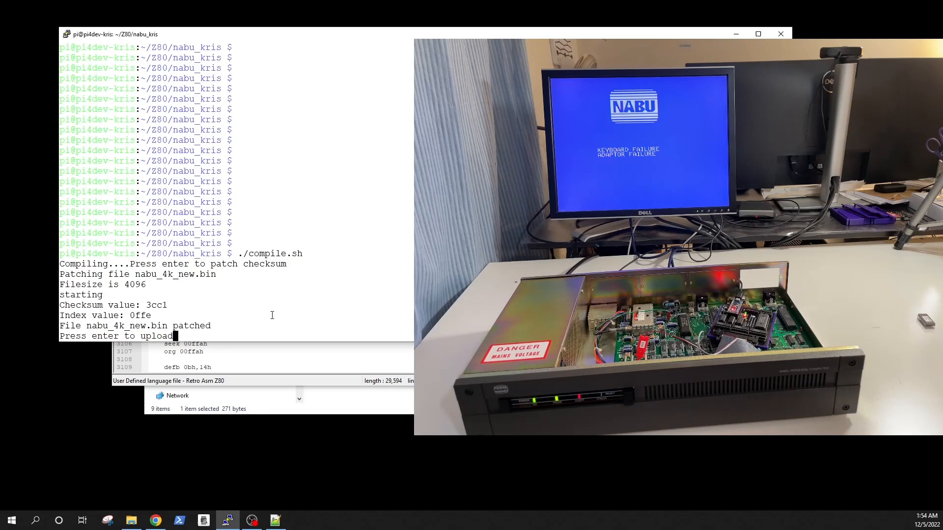
pyautogui.press('enter')
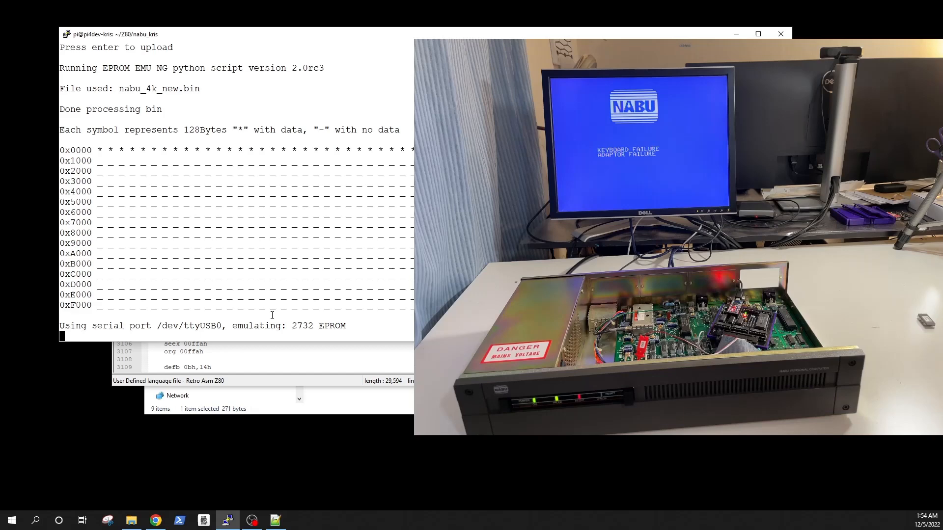
pyautogui.press('enter')
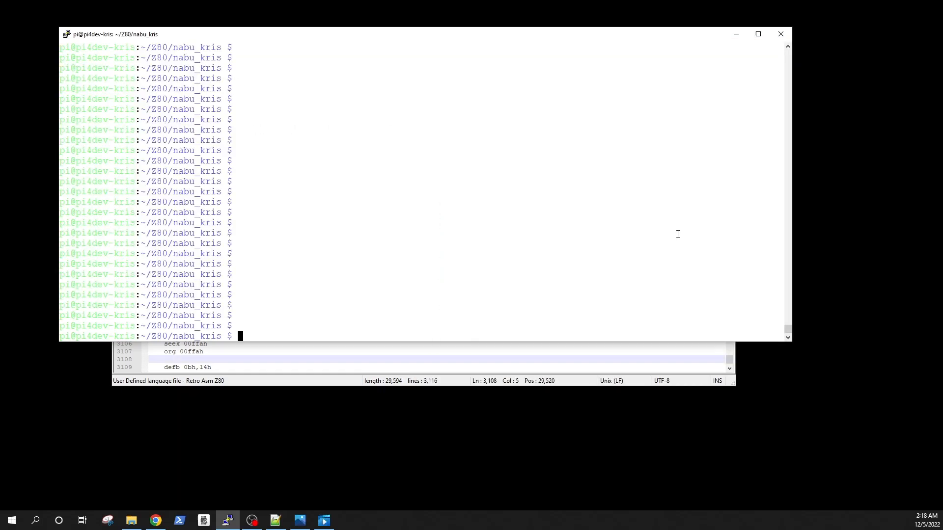
# View nabu_4k_new.bin in hexedit, then re-patch it with ./check, giving checksum 3b48
pyautogui.write('hexedit nabu_4k_new.bin')
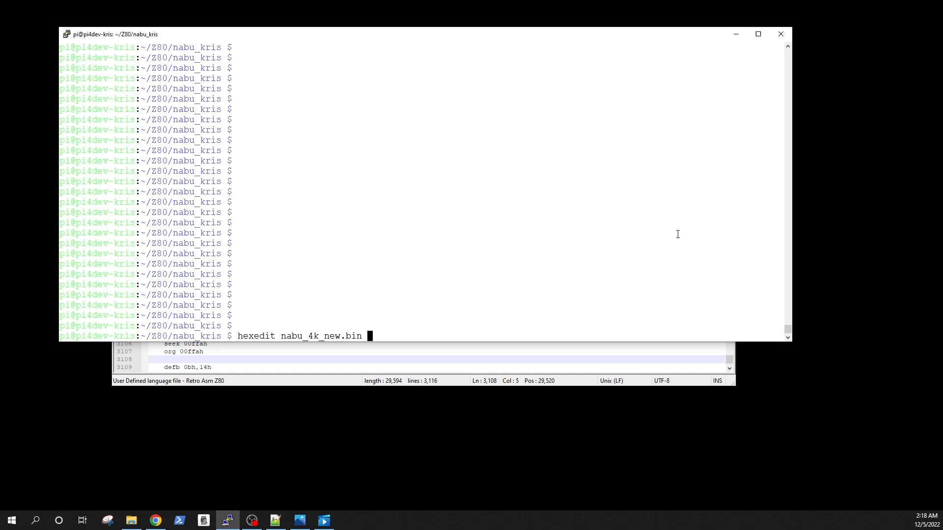
pyautogui.write('./check nabu_4k_new.bin')
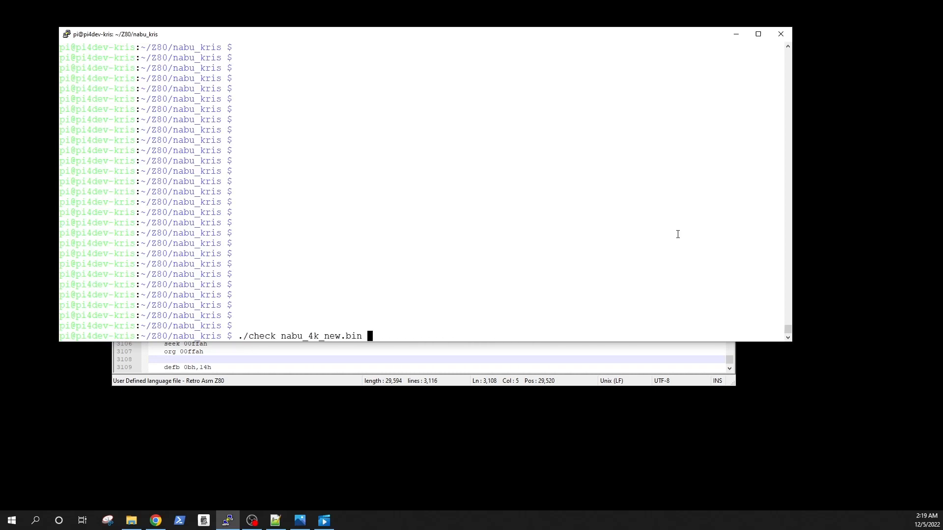
pyautogui.press('Return')
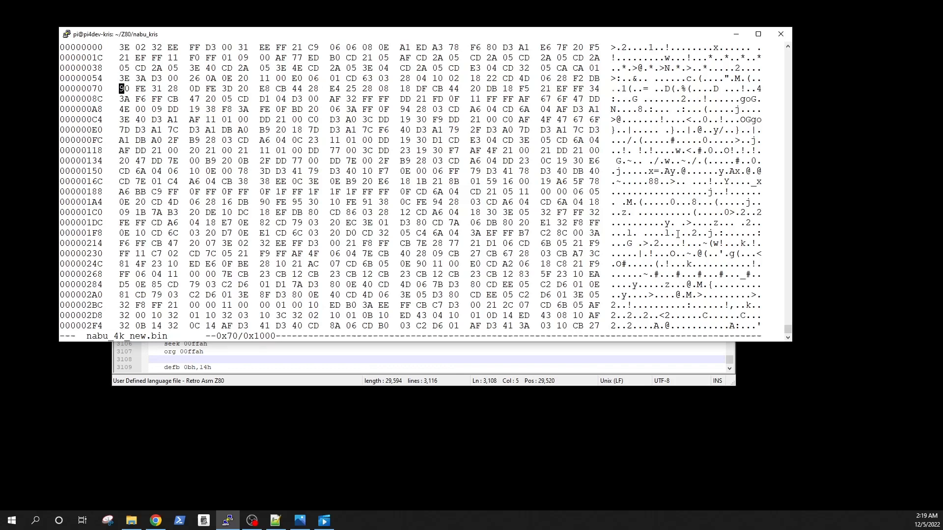
pyautogui.scroll(-3)
pyautogui.write('./check nabu_4k_new.bin')
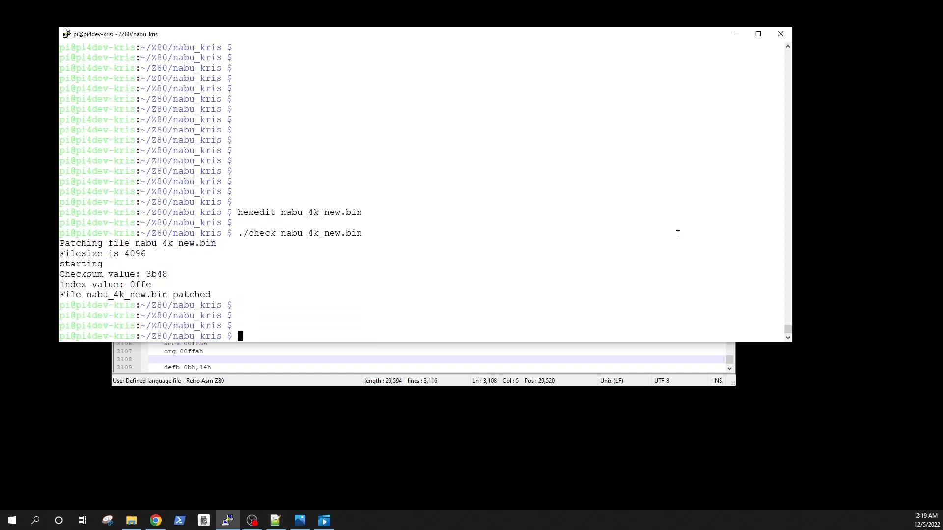
# Upload nabu_4k_new.bin with EPROM_NG_v2.0rc3.py (-mem 2732 -spi y -auto n -map y), then return to Chrome
pyautogui.write('python3 EPROM_NG_v2.0rc3.py -mem 2732 -spi y -auto n -map y nabu_4k_new.bin /dev/ttyUSB0')
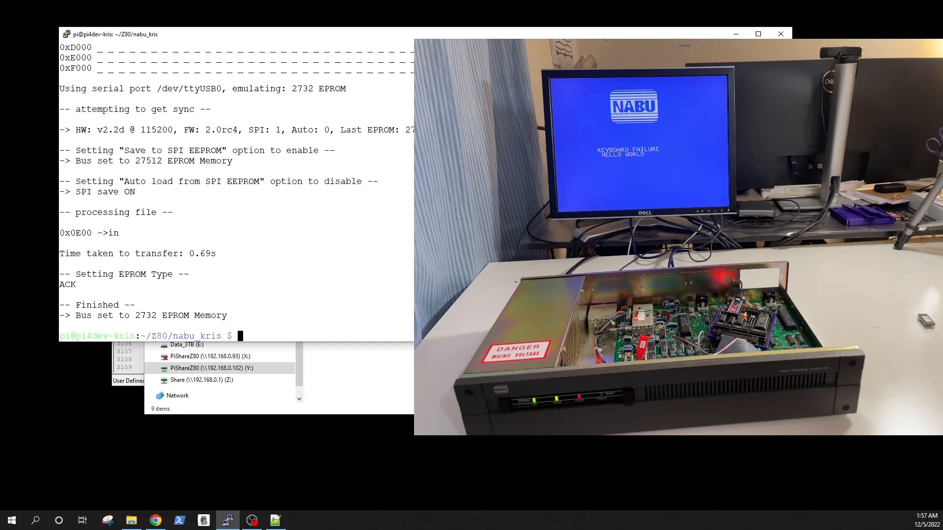
pyautogui.click(155, 520)
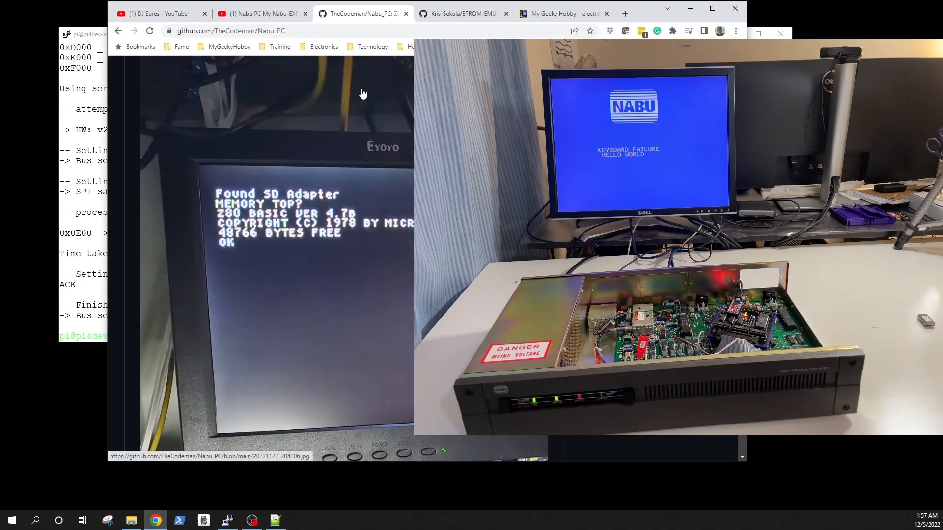